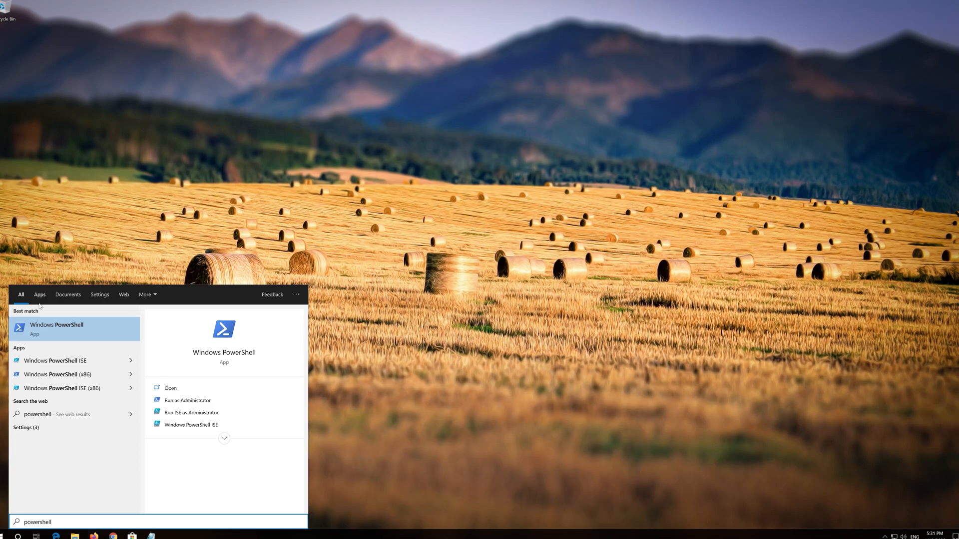
Run Windows PowerShell as administrator and approve the UAC prompt.
{"action": "right_click", "coordinate": [56, 329]}
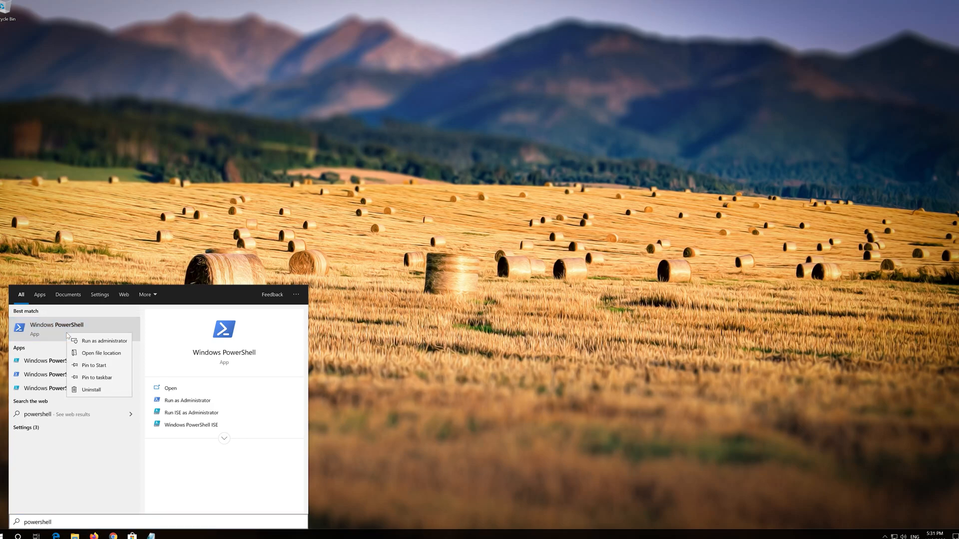
{"action": "mouse_move", "coordinate": [105, 341]}
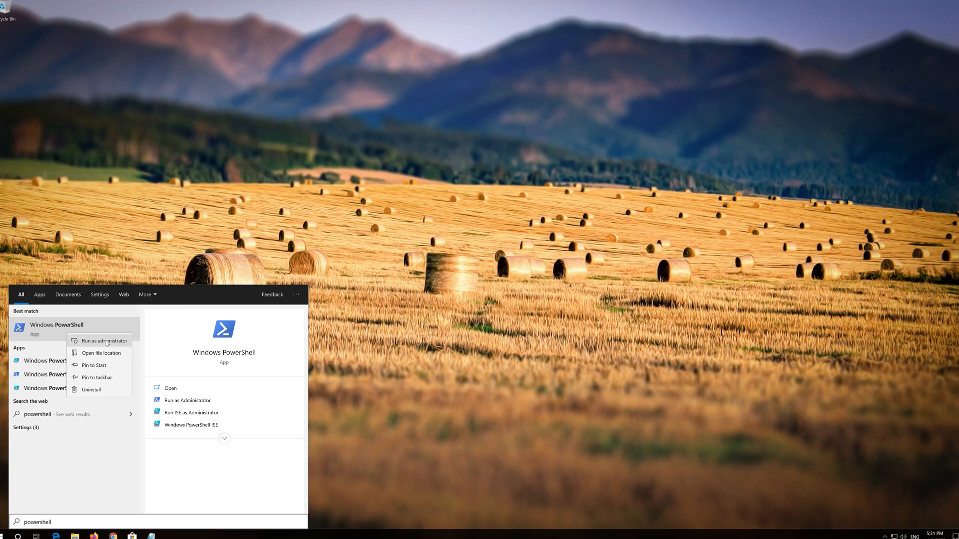
{"action": "left_click", "coordinate": [103, 340]}
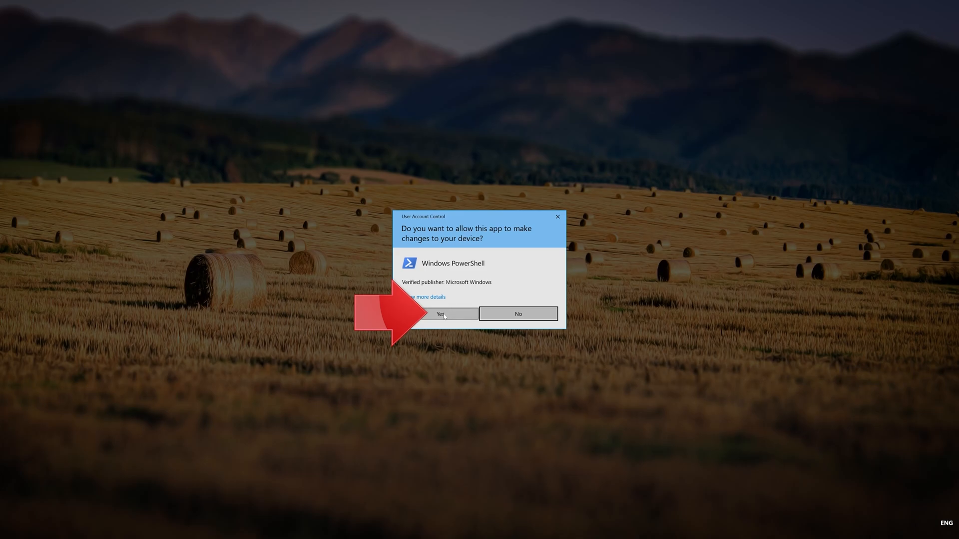
{"action": "left_click", "coordinate": [440, 313]}
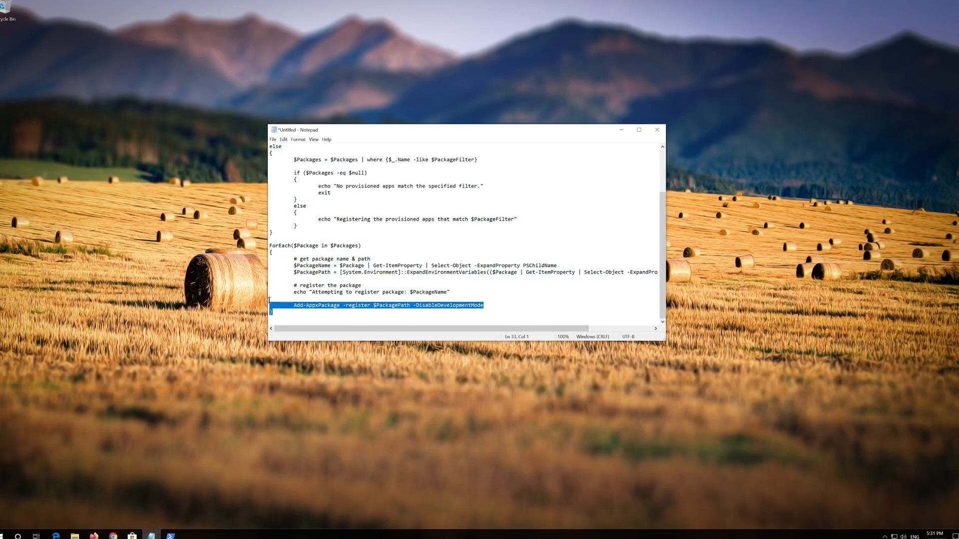
Select and copy the whole app re-registration script in Notepad.
{"action": "key", "text": "ctrl+a"}
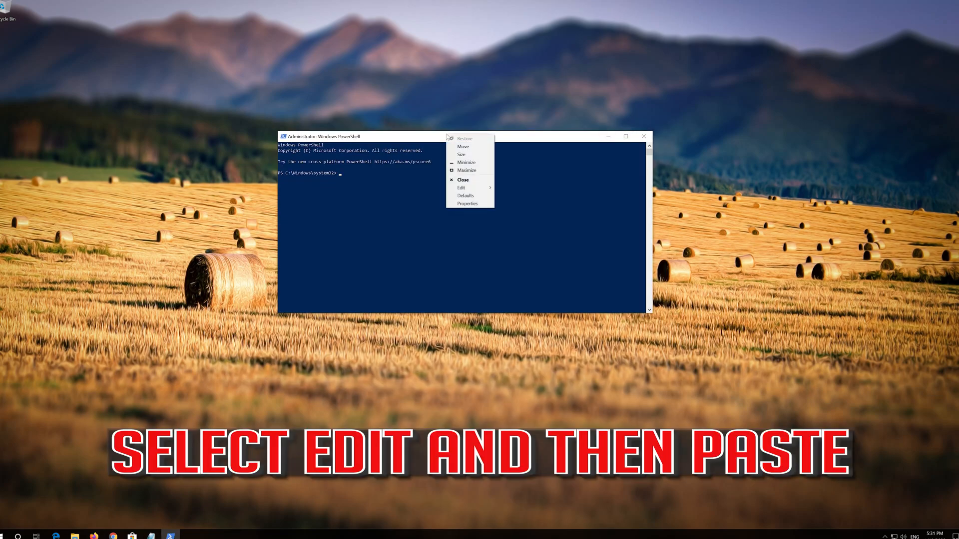
Paste and run the app re-registration script, then exit the PowerShell console.
{"action": "left_click", "coordinate": [461, 188]}
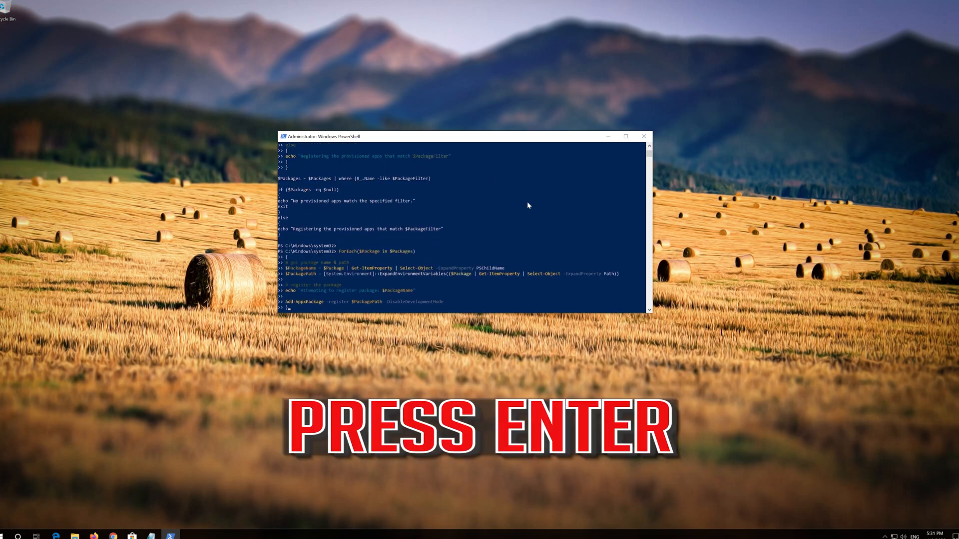
{"action": "key", "text": "enter"}
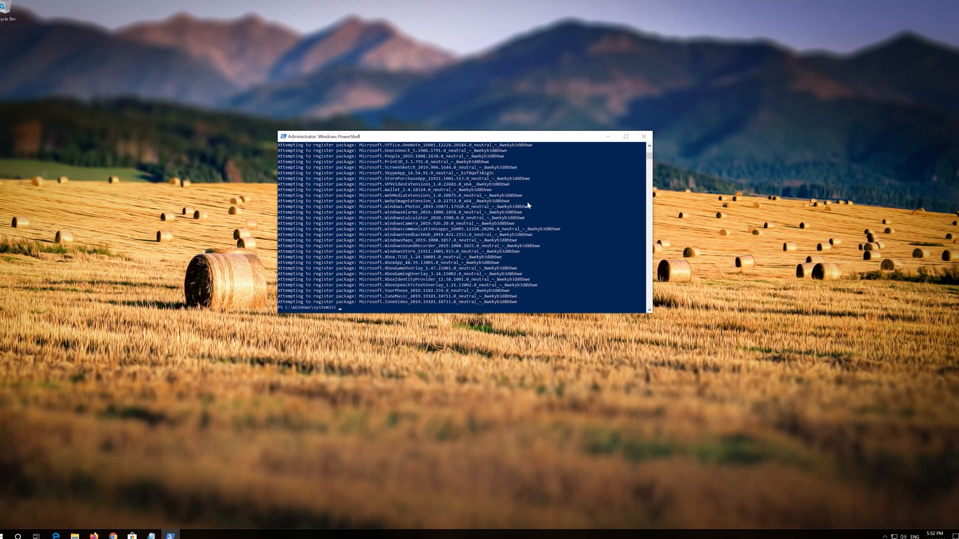
{"action": "type", "text": "exi"}
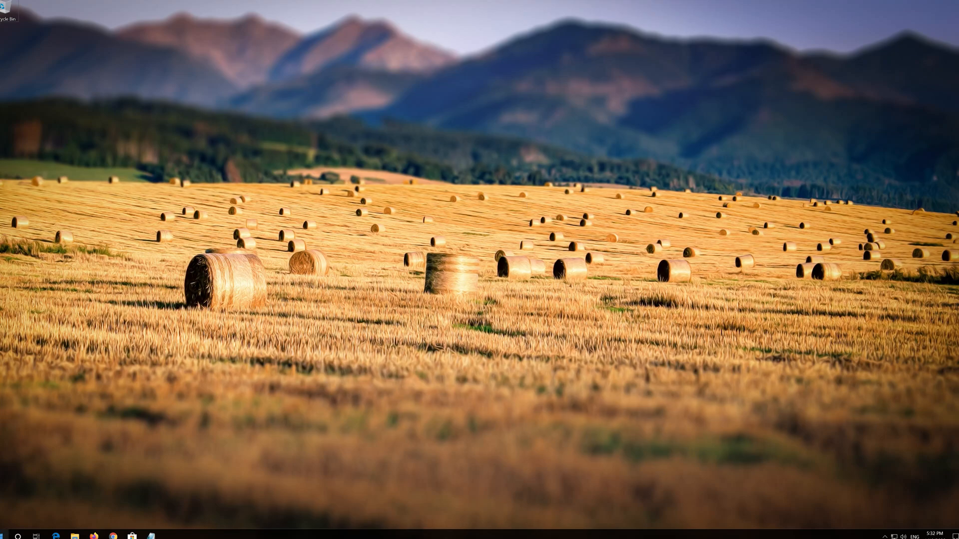
Launch Microsoft Store from the Start menu tiles.
{"action": "left_click", "coordinate": [10, 536]}
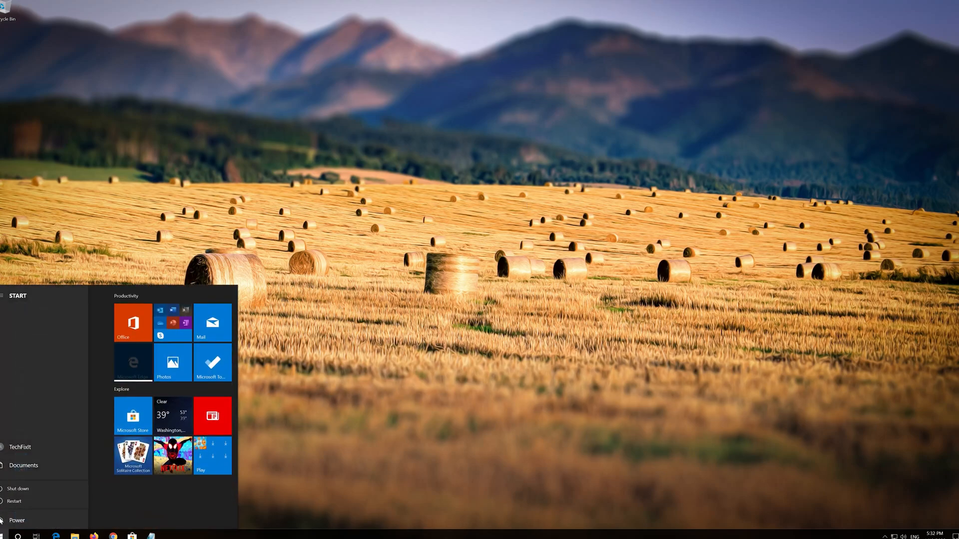
{"action": "left_click", "coordinate": [14, 502]}
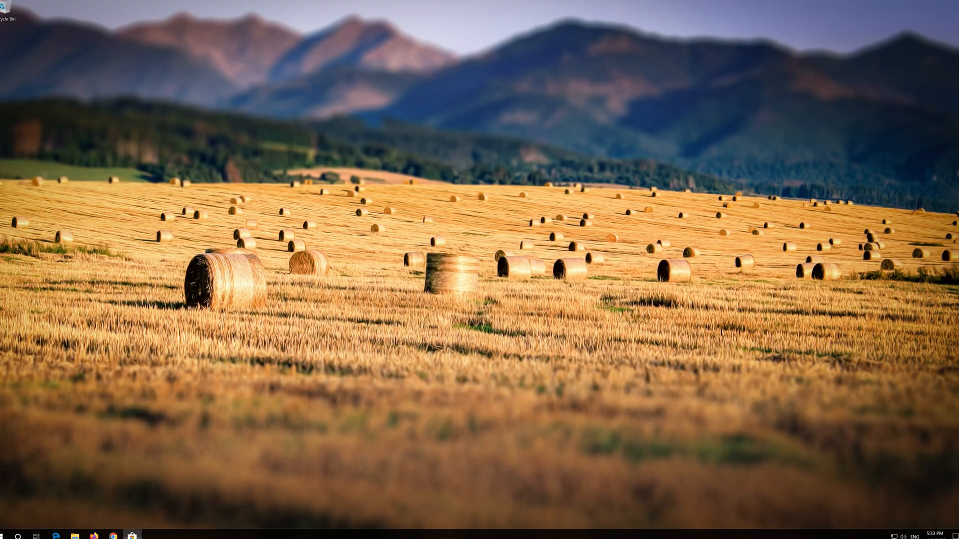
Check that the Store home page loads its featured content, then close the Store.
{"action": "left_click", "coordinate": [131, 536]}
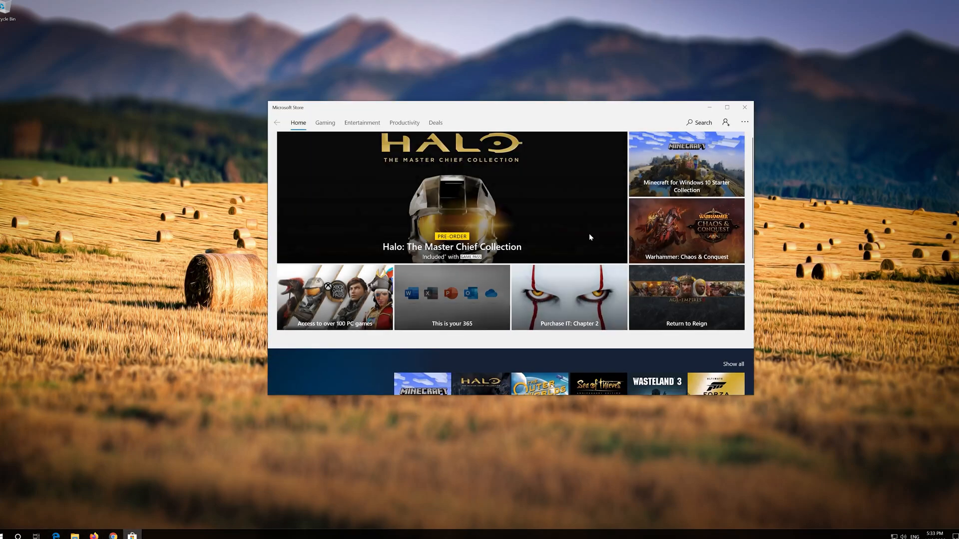
{"action": "mouse_move", "coordinate": [529, 293]}
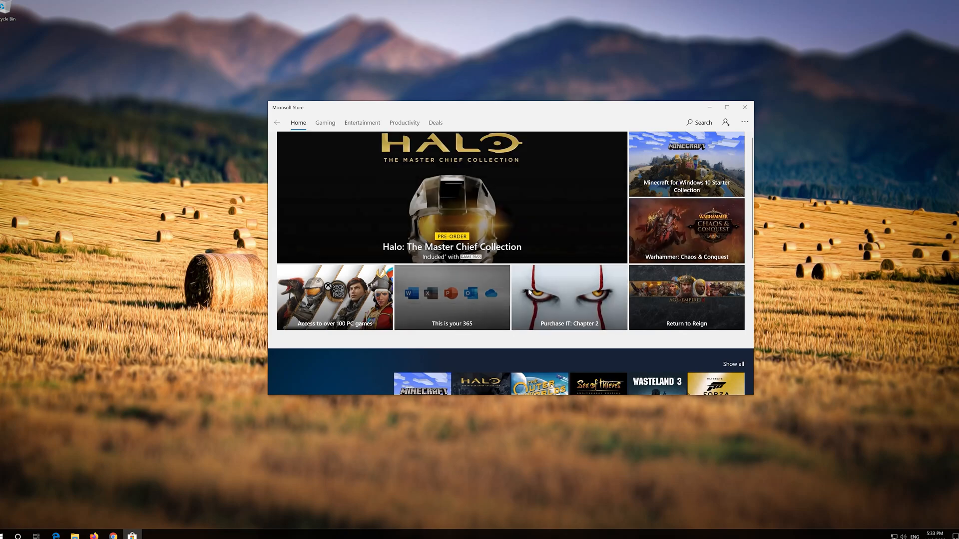
{"action": "left_click", "coordinate": [744, 108]}
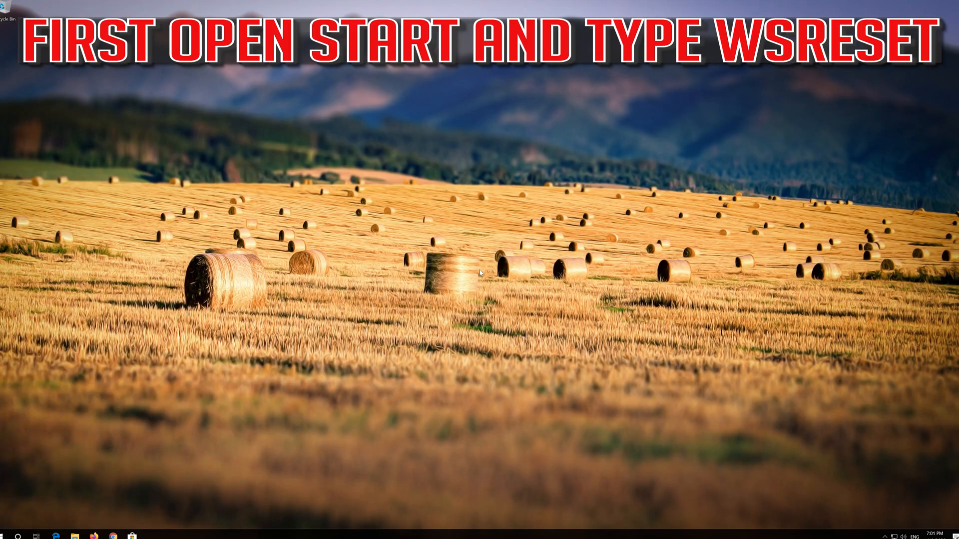
Clear the Store cache with wsreset and close the Store once it reopens.
{"action": "type", "text": "wsreset"}
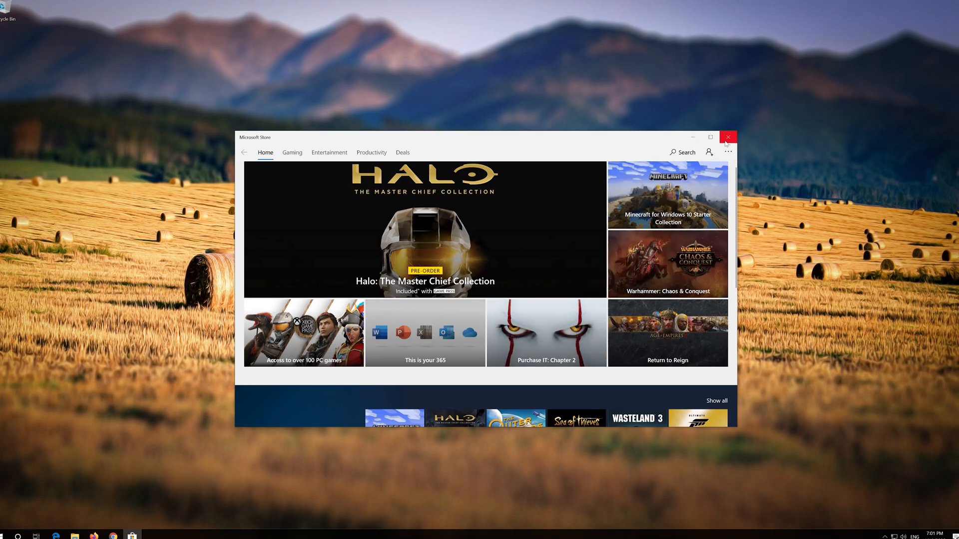
{"action": "left_click", "coordinate": [727, 136]}
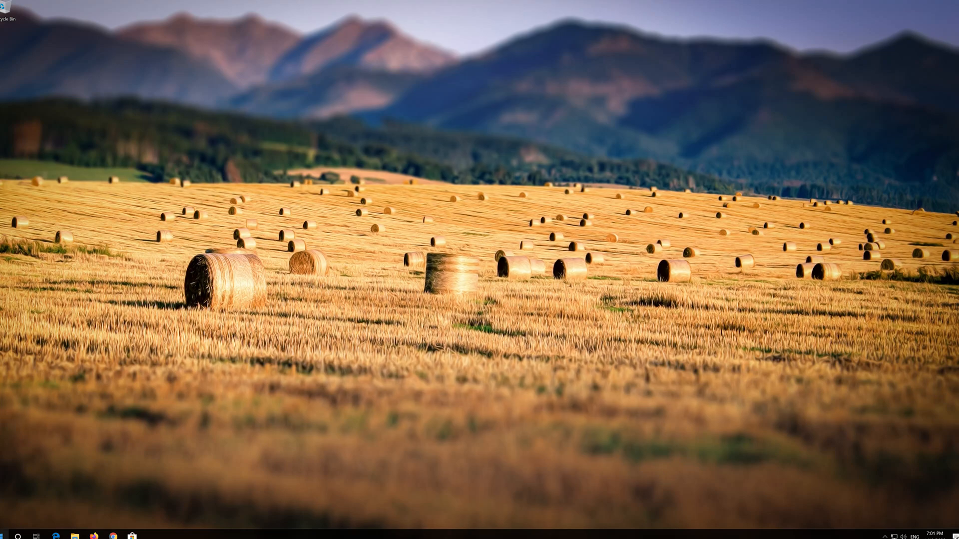
Open Windows Settings from the Start menu gear icon.
{"action": "left_click", "coordinate": [9, 537]}
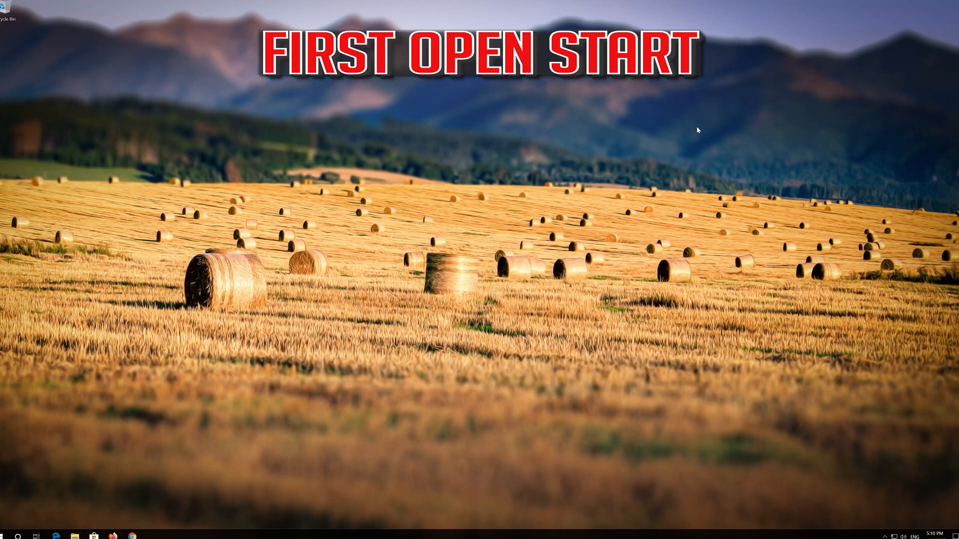
{"action": "left_click", "coordinate": [10, 535]}
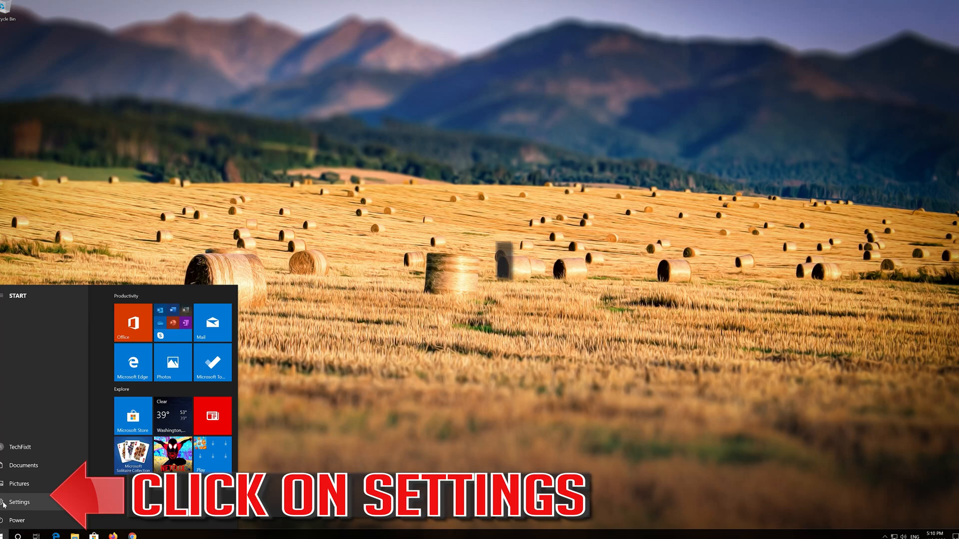
{"action": "left_click", "coordinate": [20, 502]}
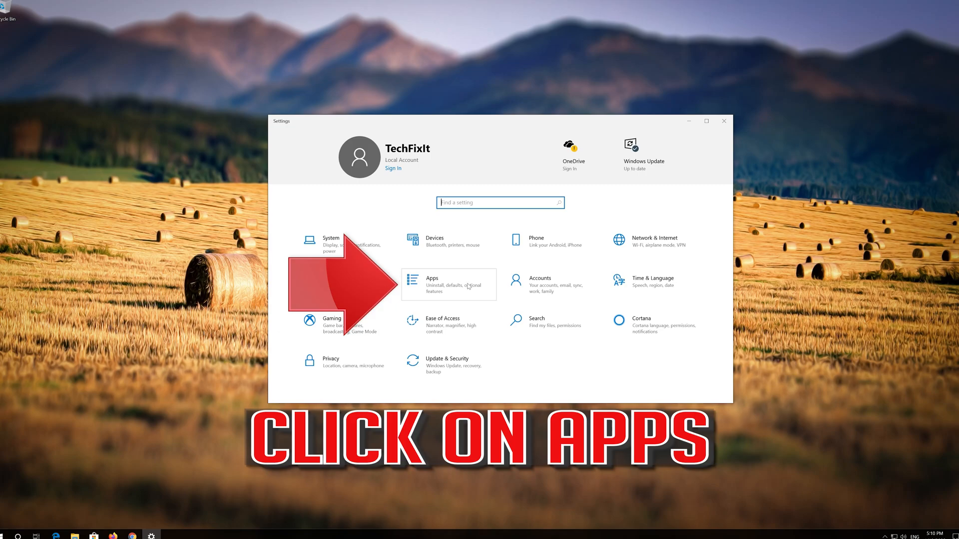
Go to Apps & features, find Microsoft Store and open its Advanced options page.
{"action": "left_click", "coordinate": [449, 285]}
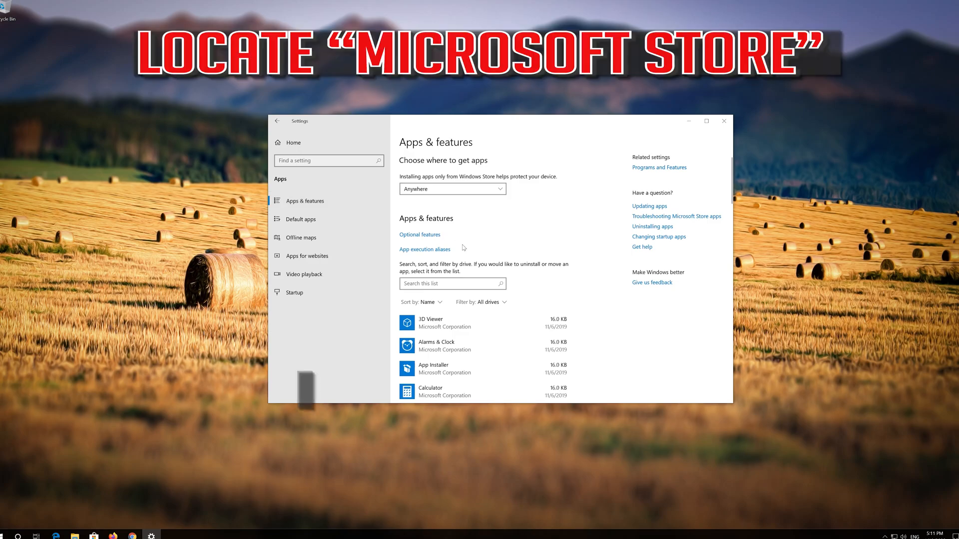
{"action": "scroll", "scroll_direction": "down", "scroll_amount": 3}
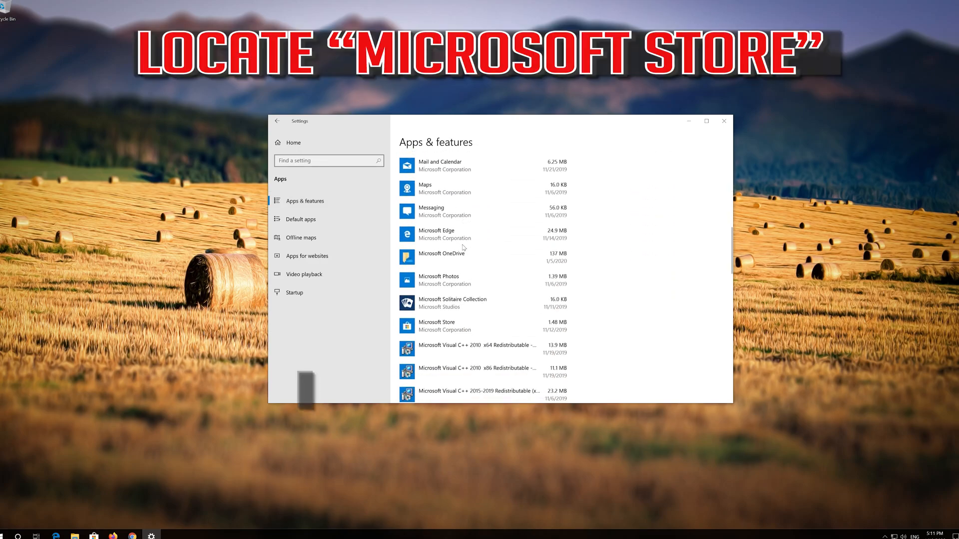
{"action": "scroll", "scroll_direction": "down", "scroll_amount": 3}
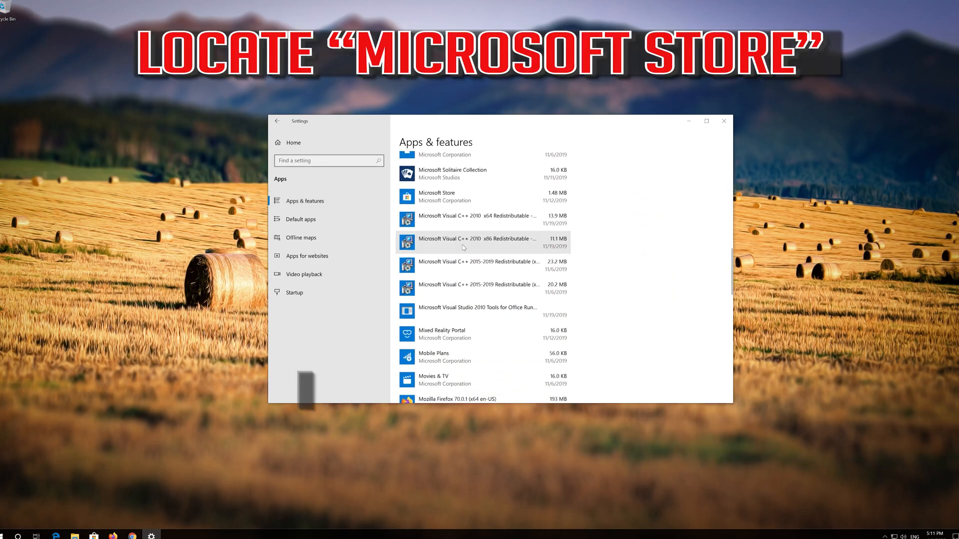
{"action": "scroll", "scroll_direction": "down", "scroll_amount": 3}
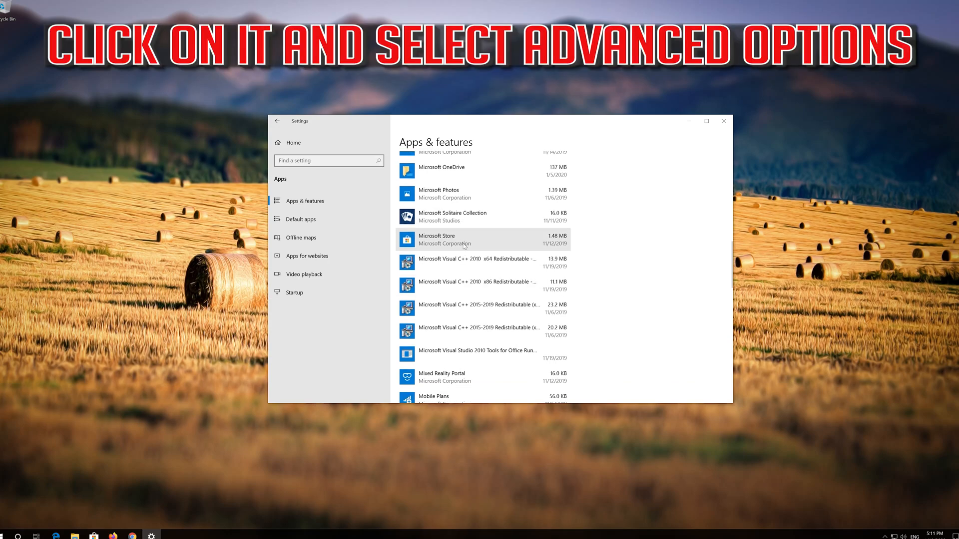
{"action": "left_click", "coordinate": [484, 239]}
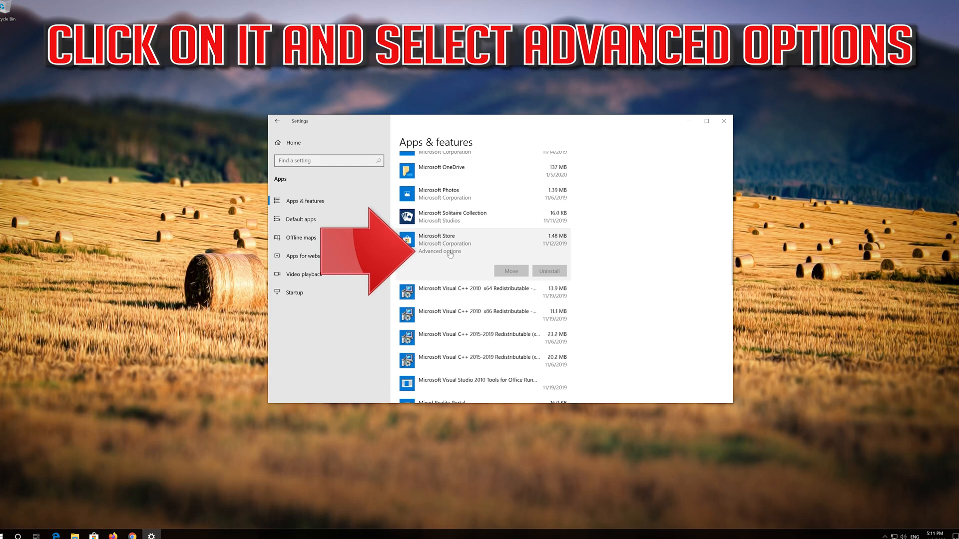
{"action": "left_click", "coordinate": [439, 252]}
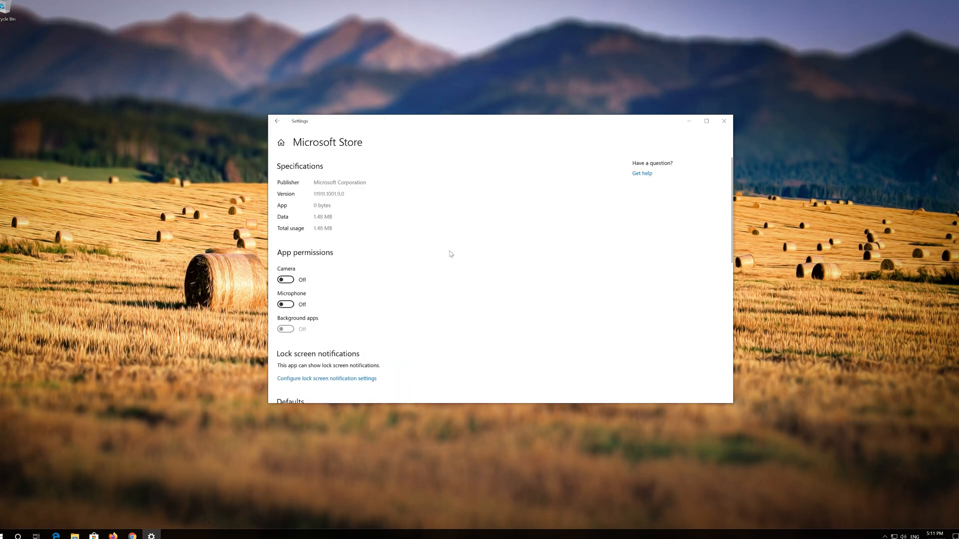
Reset the Microsoft Store app, confirming data deletion, then close Settings.
{"action": "scroll", "scroll_direction": "down", "scroll_amount": 3}
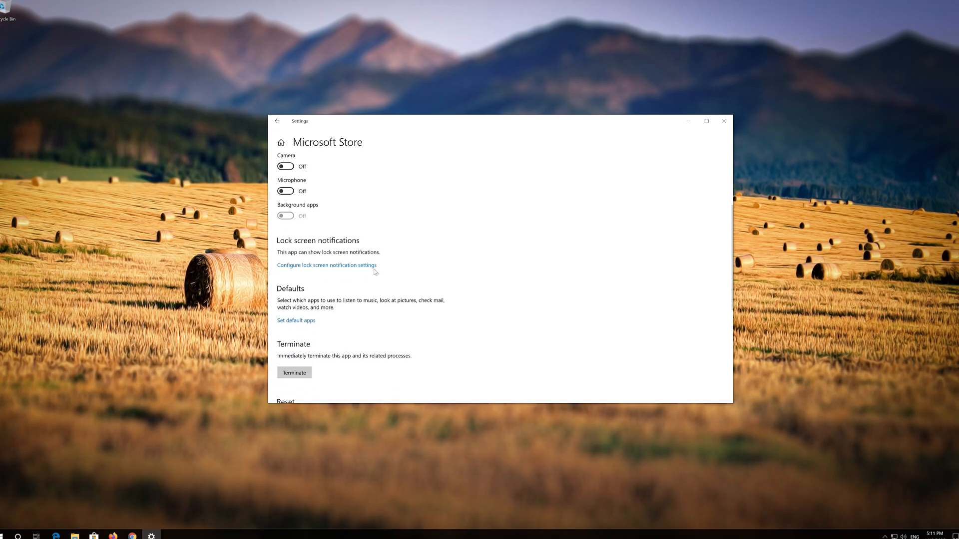
{"action": "scroll", "scroll_direction": "down", "scroll_amount": 3}
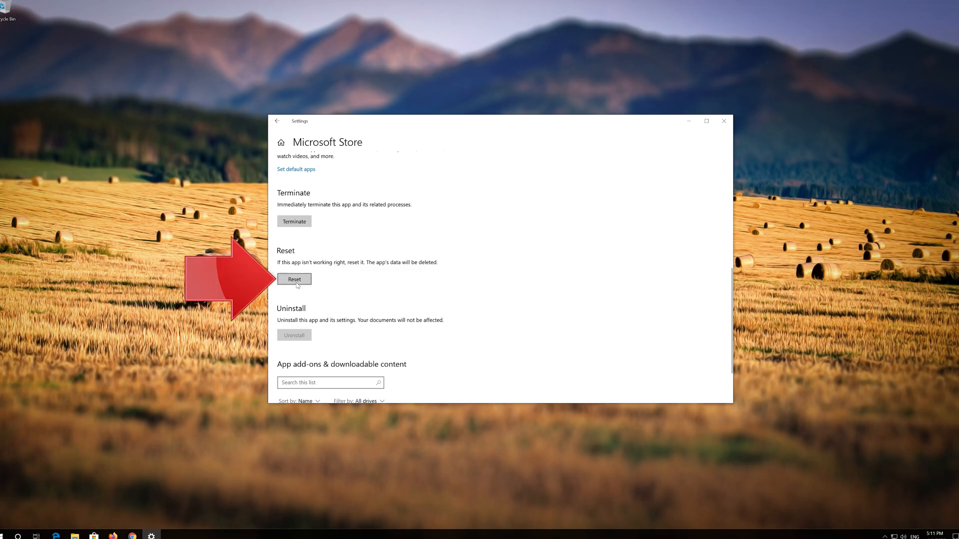
{"action": "left_click", "coordinate": [294, 278]}
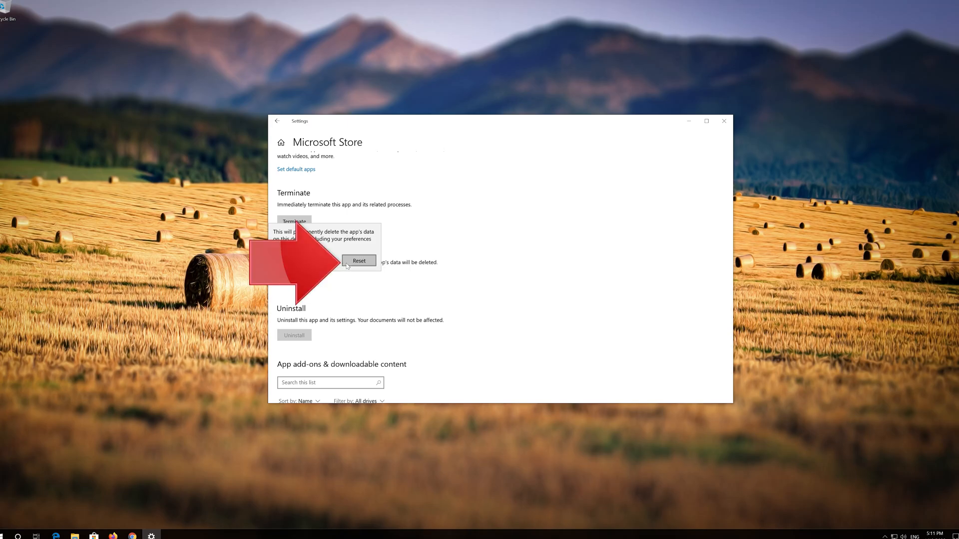
{"action": "left_click", "coordinate": [358, 260]}
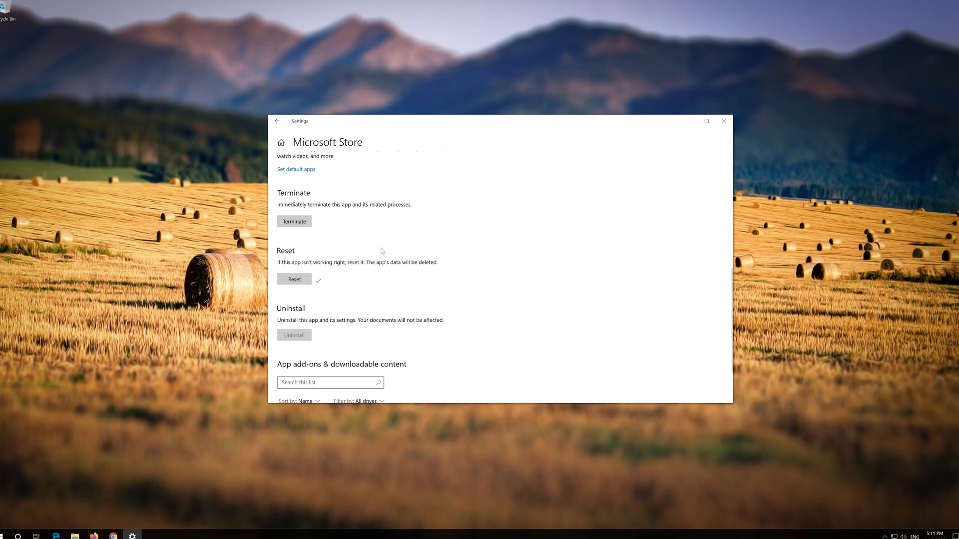
{"action": "left_click", "coordinate": [724, 121]}
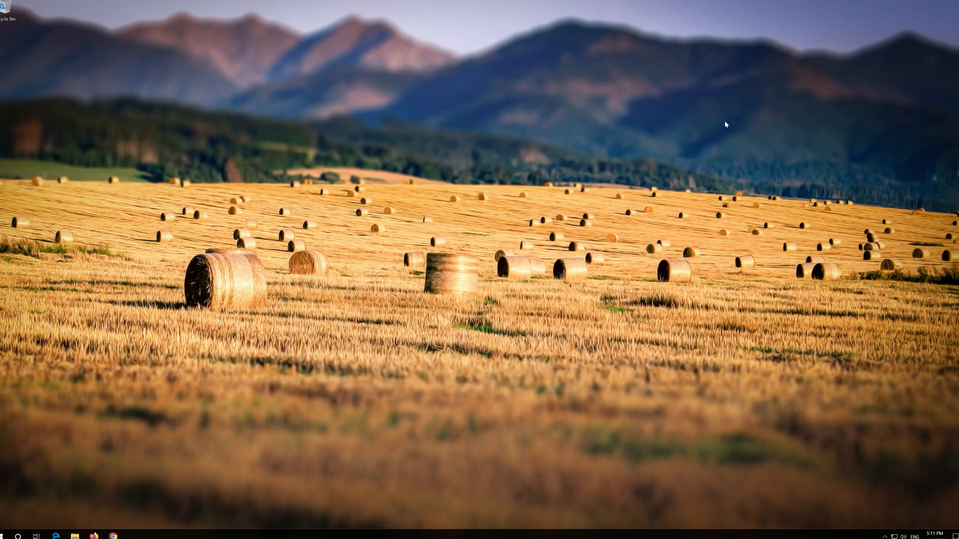
{"action": "left_click", "coordinate": [10, 536]}
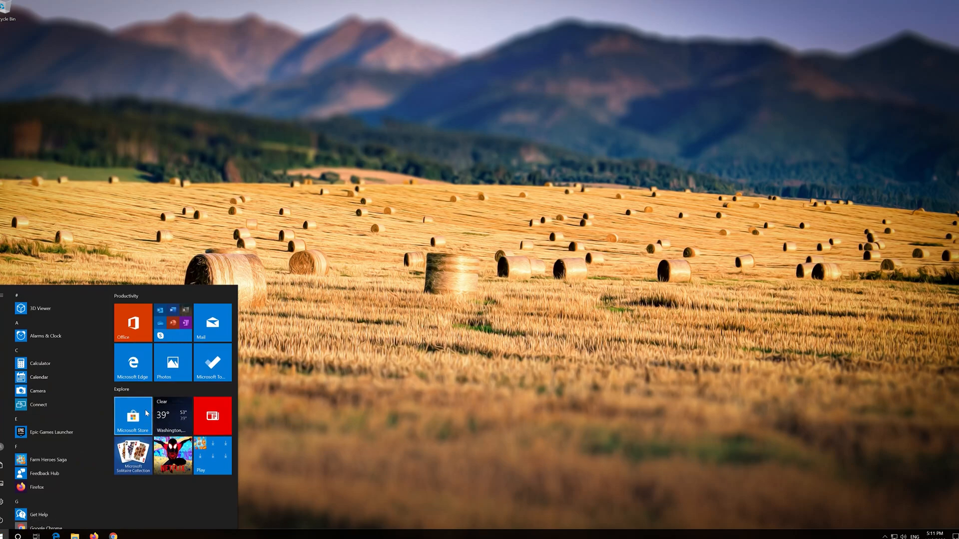
Reopen Microsoft Store, verify the Home page of featured games loads, and close it.
{"action": "left_click", "coordinate": [133, 416]}
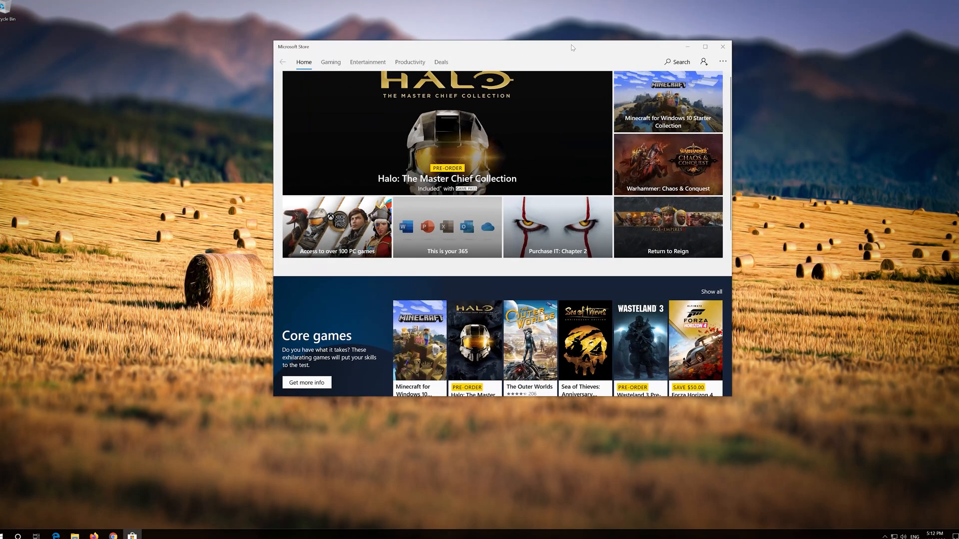
{"action": "mouse_move", "coordinate": [657, 261]}
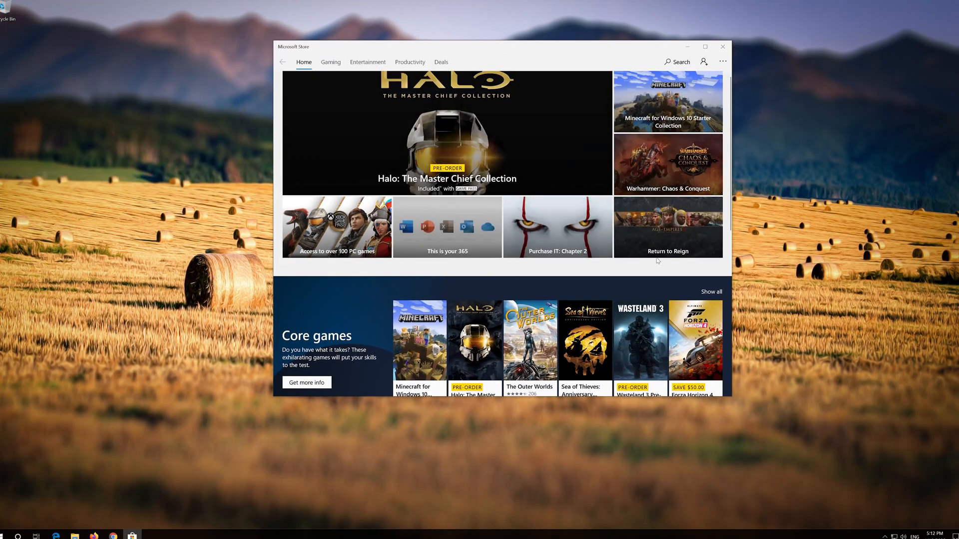
{"action": "left_click", "coordinate": [722, 47]}
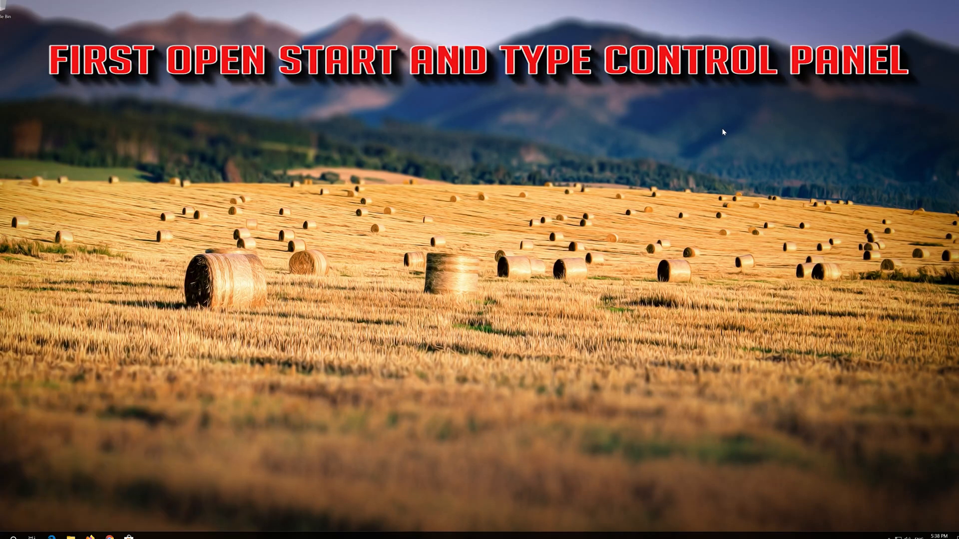
Reach the Network Connections list via Control Panel's Network and Sharing Center adapter settings.
{"action": "type", "text": "control panel"}
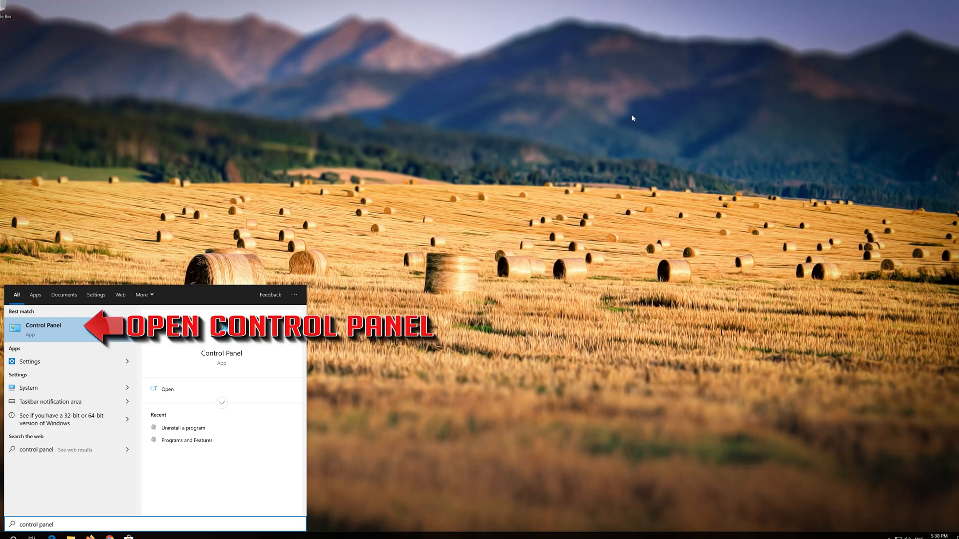
{"action": "mouse_move", "coordinate": [78, 329]}
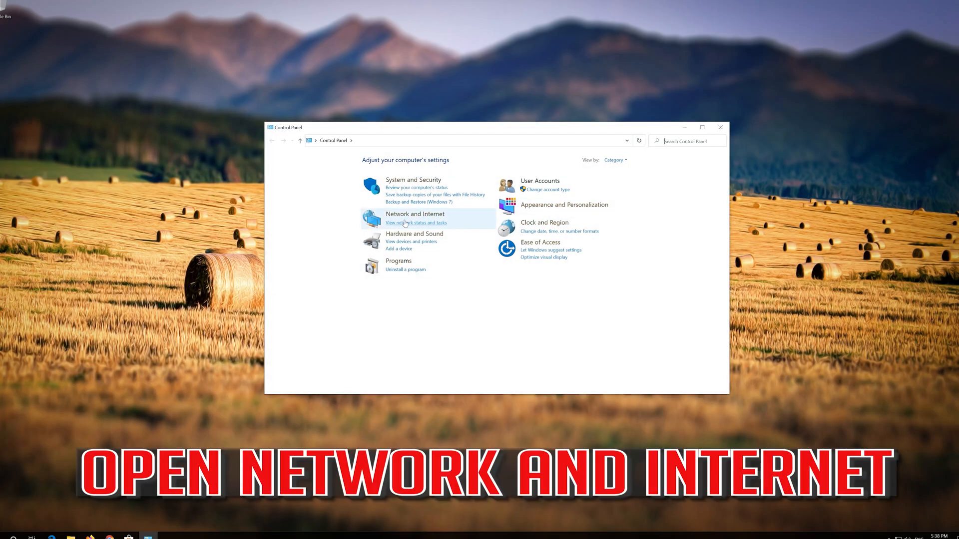
{"action": "mouse_move", "coordinate": [414, 214]}
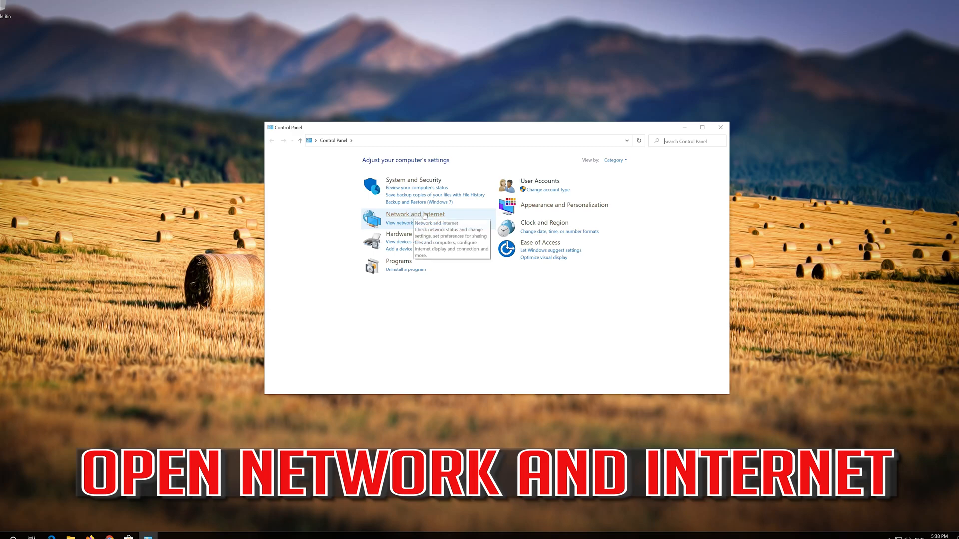
{"action": "left_click", "coordinate": [414, 213]}
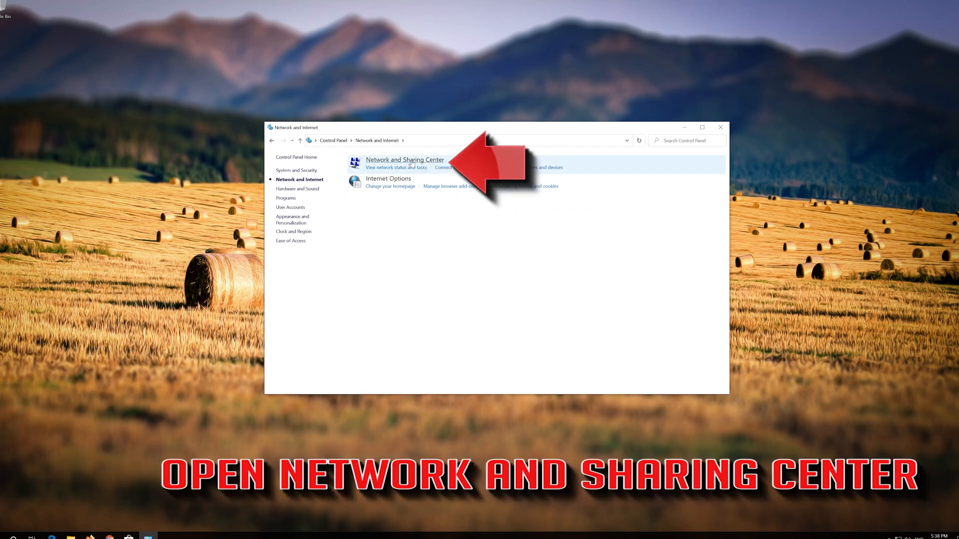
{"action": "mouse_move", "coordinate": [405, 163]}
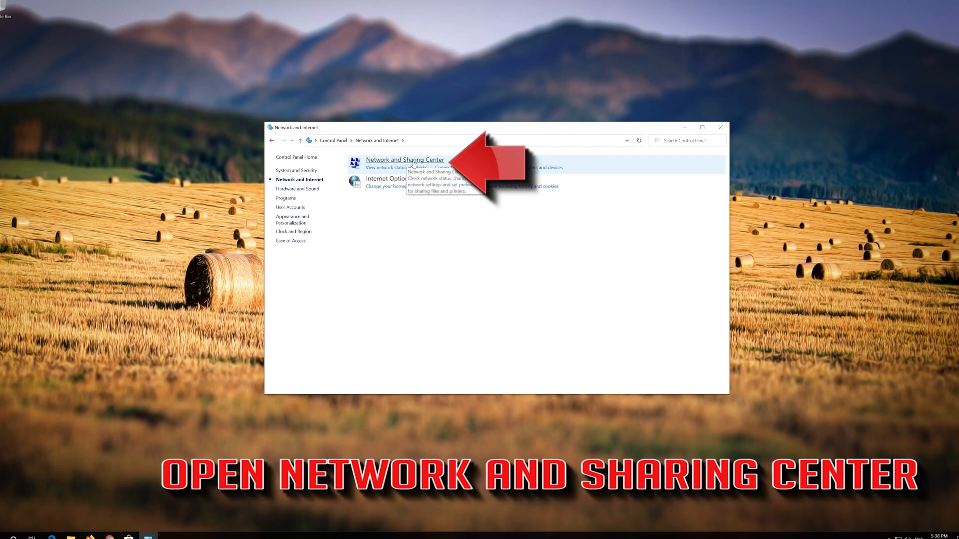
{"action": "left_click", "coordinate": [404, 160]}
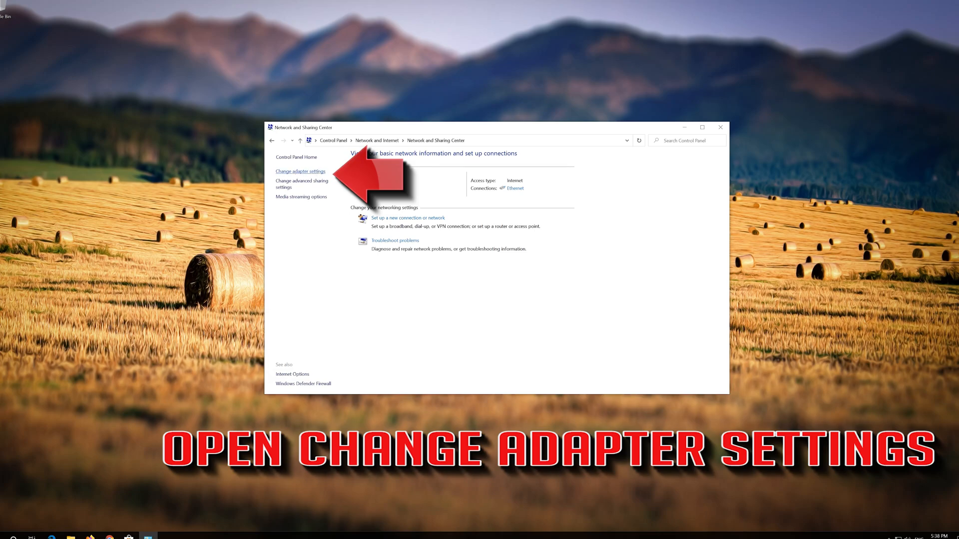
{"action": "left_click", "coordinate": [300, 171]}
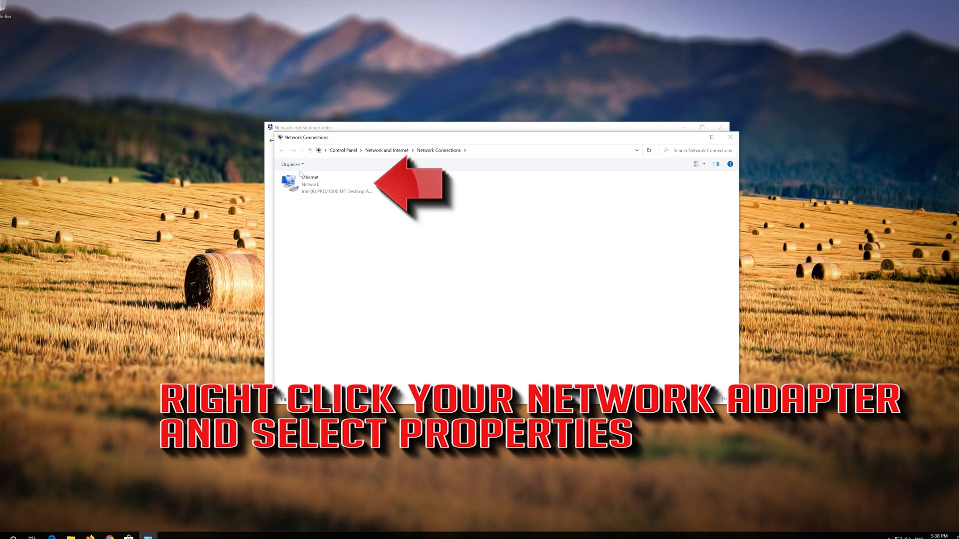
From the Ethernet adapter's Properties, bring up Internet Protocol Version 4 (TCP/IPv4) Properties.
{"action": "left_click", "coordinate": [328, 184]}
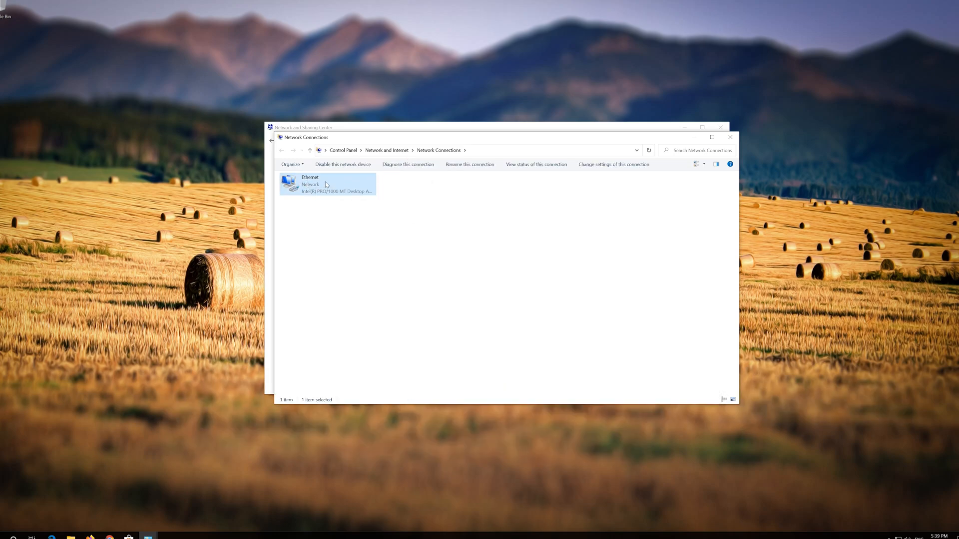
{"action": "right_click", "coordinate": [328, 184]}
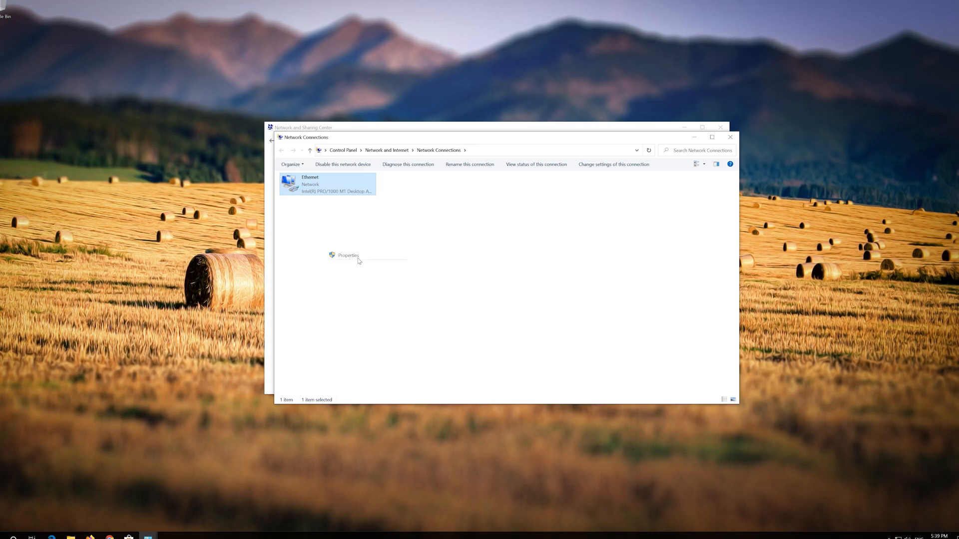
{"action": "left_click", "coordinate": [347, 256]}
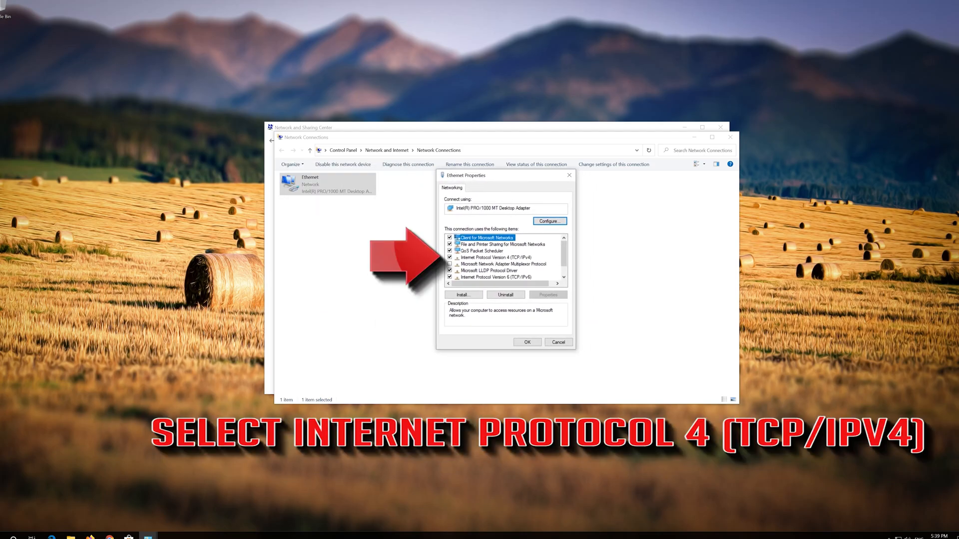
{"action": "left_click", "coordinate": [494, 257]}
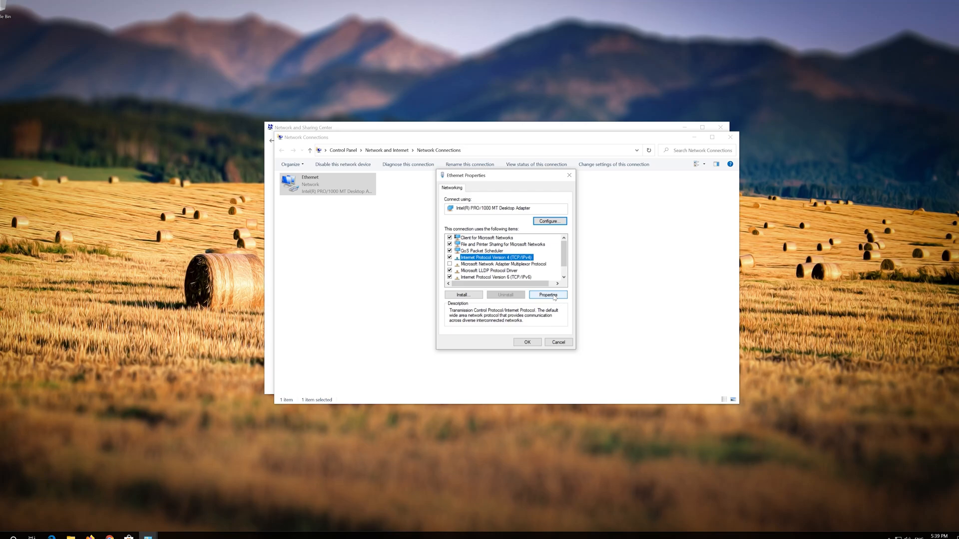
{"action": "left_click", "coordinate": [546, 295]}
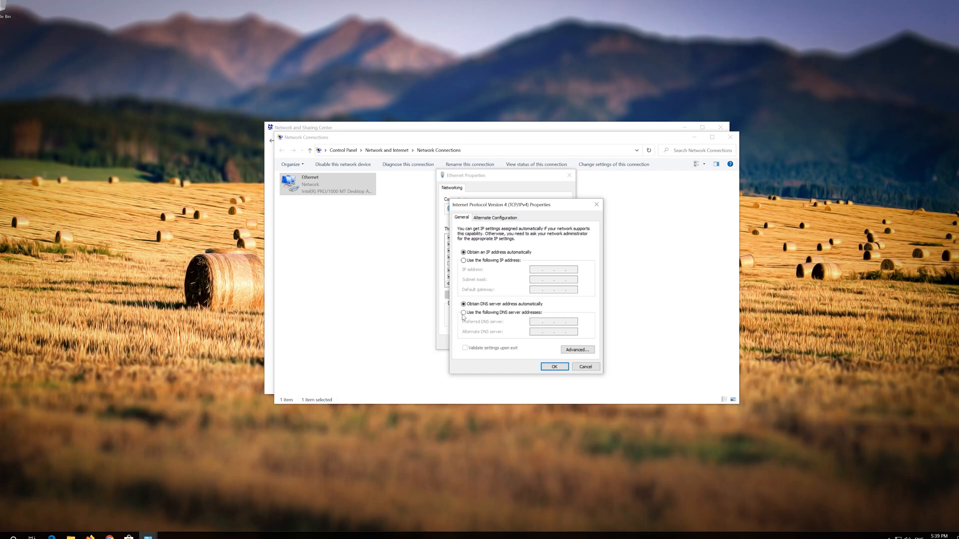
Set manual DNS servers 1.1.1.1 preferred and 1.0.0.1 alternate and confirm with OK.
{"action": "left_click", "coordinate": [463, 312]}
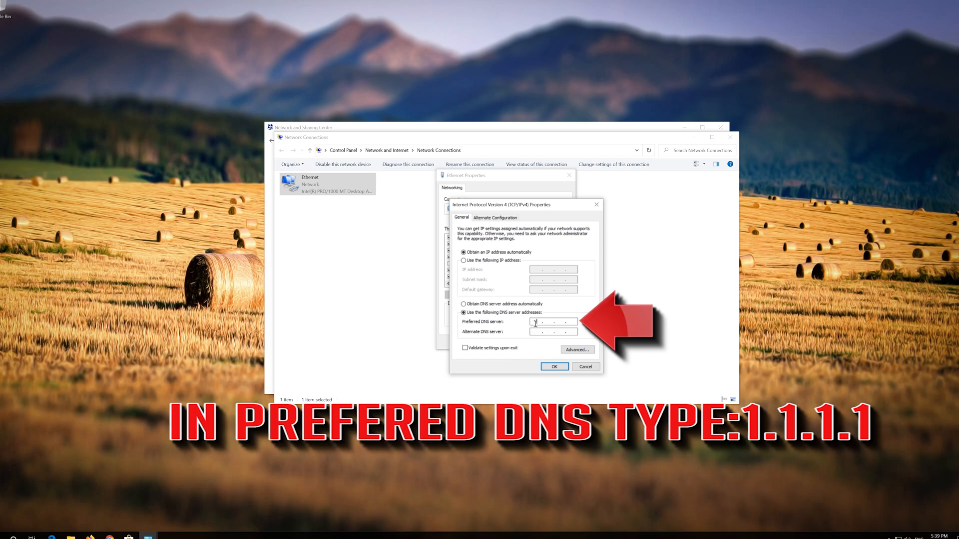
{"action": "type", "text": "1 . . ."}
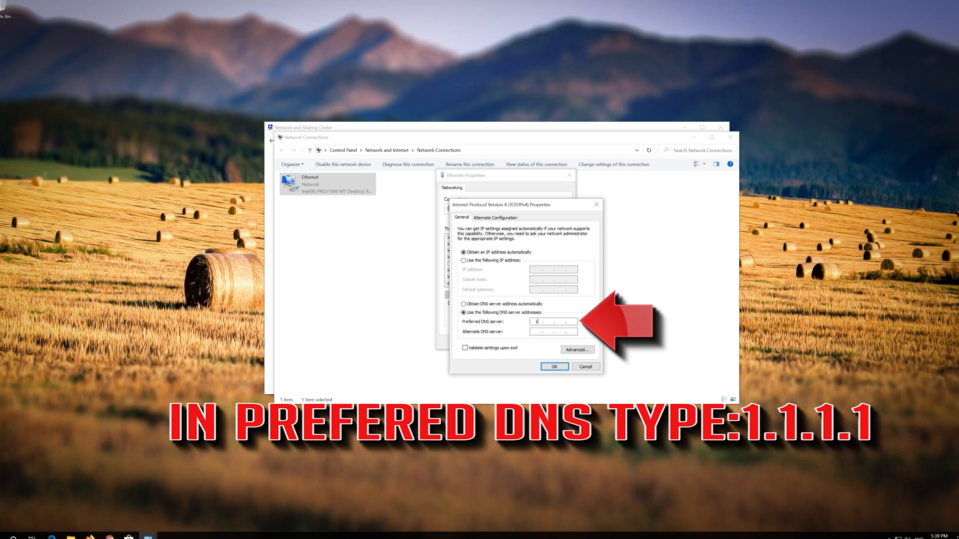
{"action": "type", "text": "1.1.1"}
{"action": "left_click", "coordinate": [554, 332]}
{"action": "type", "text": "1 . 0 . 0 . 1"}
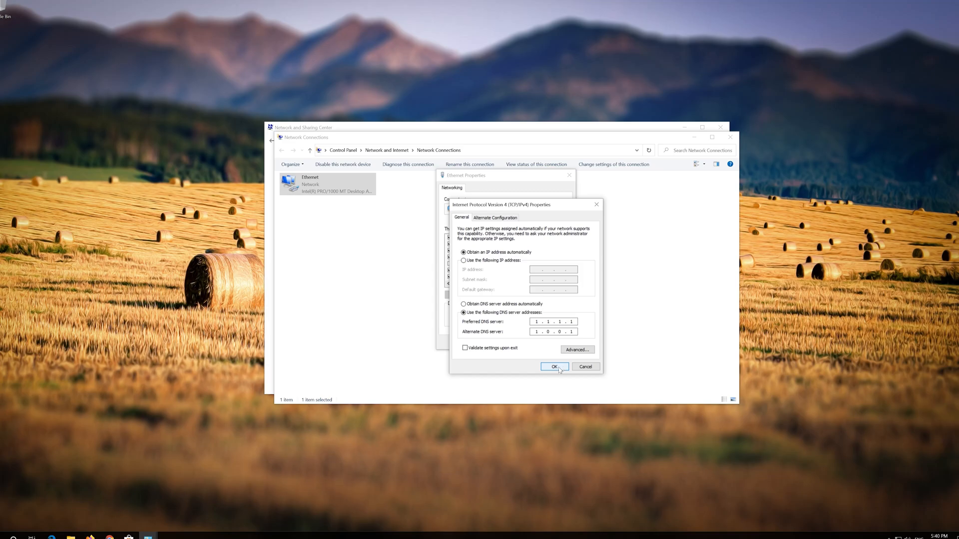
{"action": "left_click", "coordinate": [553, 367]}
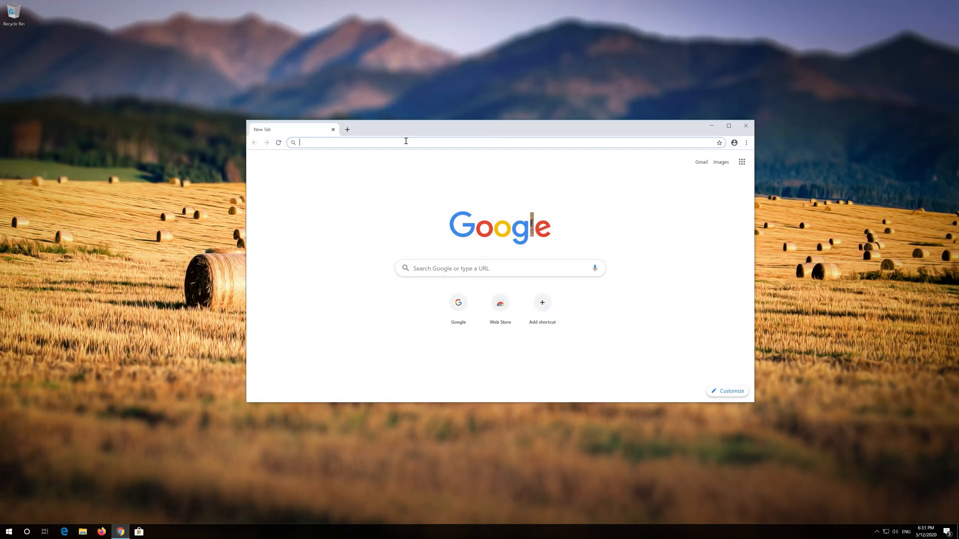
Download the media creation tool from microsoft.com/en-us/software-download/windows10, then close Chrome.
{"action": "type", "text": "microsoft.com/en-us/software-download/windows10"}
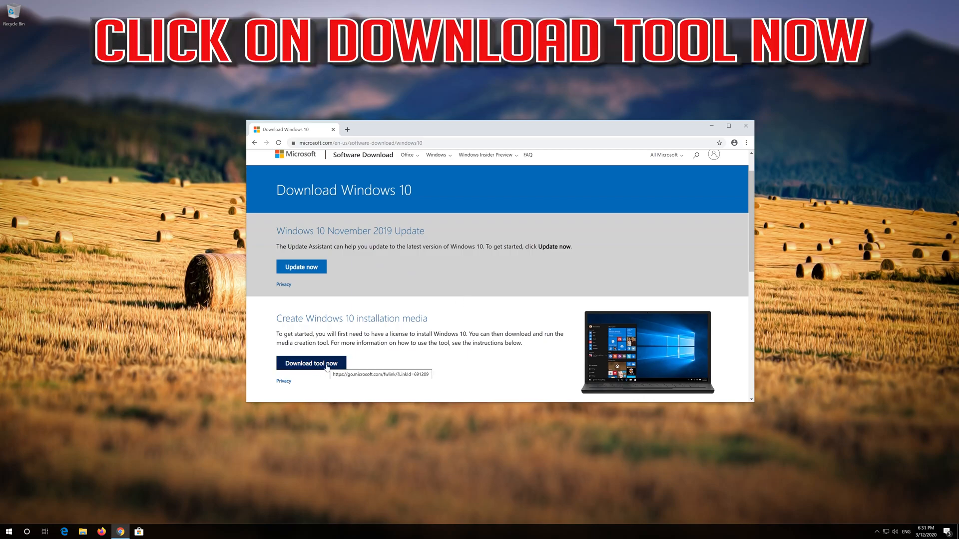
{"action": "left_click", "coordinate": [310, 364]}
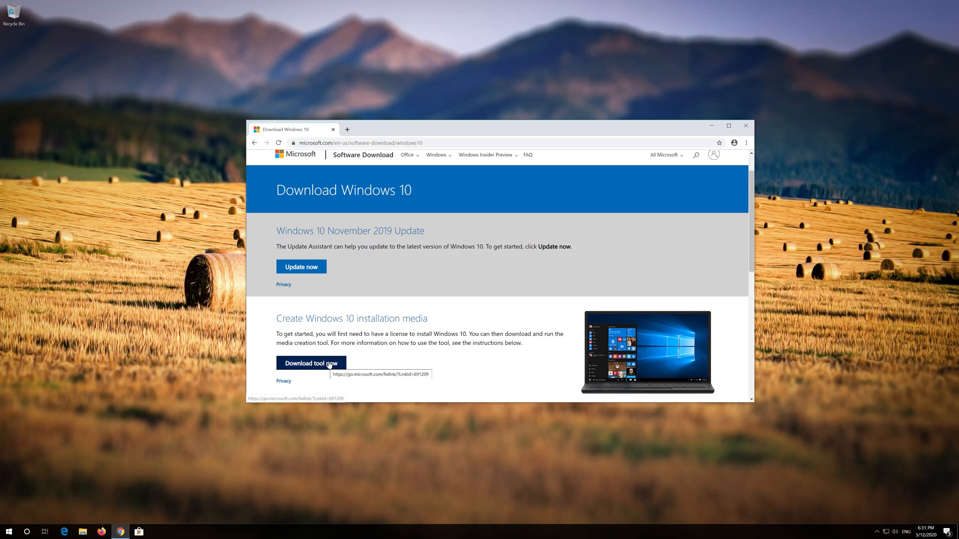
{"action": "left_click", "coordinate": [311, 364]}
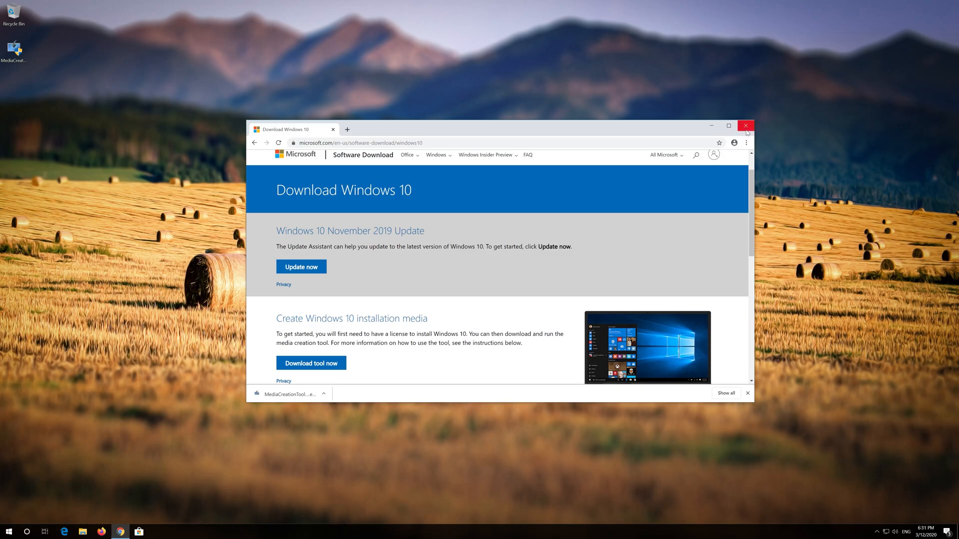
{"action": "left_click", "coordinate": [745, 126]}
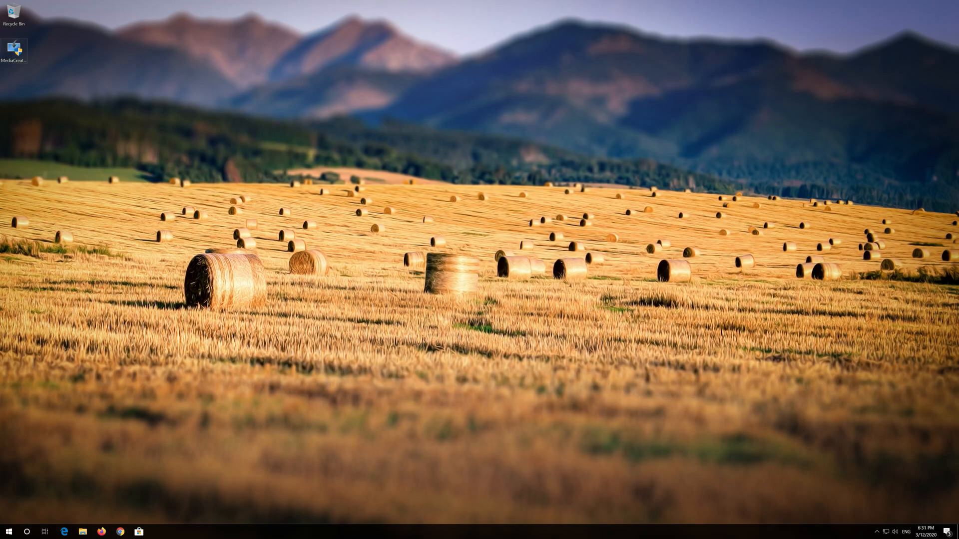
Launch MediaCreationTool from the desktop with UAC approval and accept its licence terms.
{"action": "double_click", "coordinate": [13, 48]}
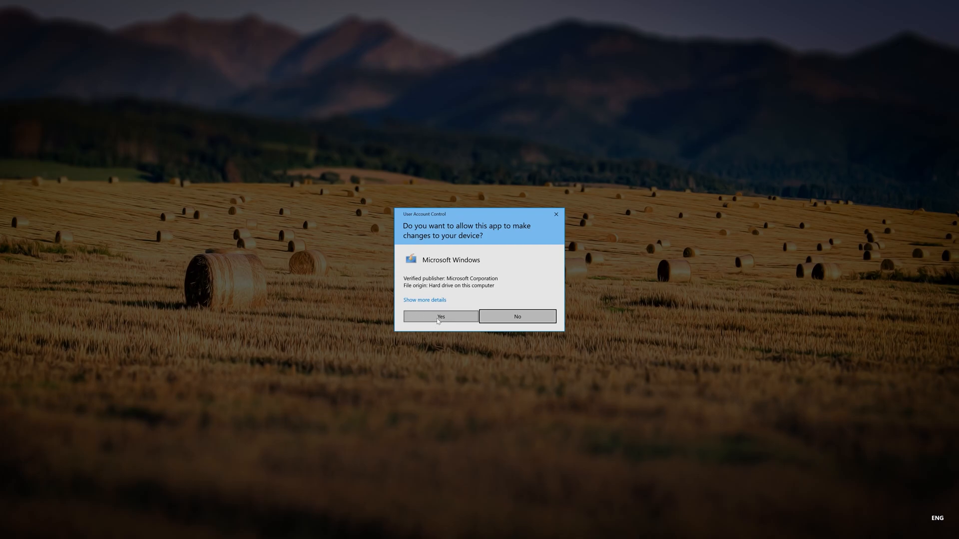
{"action": "left_click", "coordinate": [440, 316]}
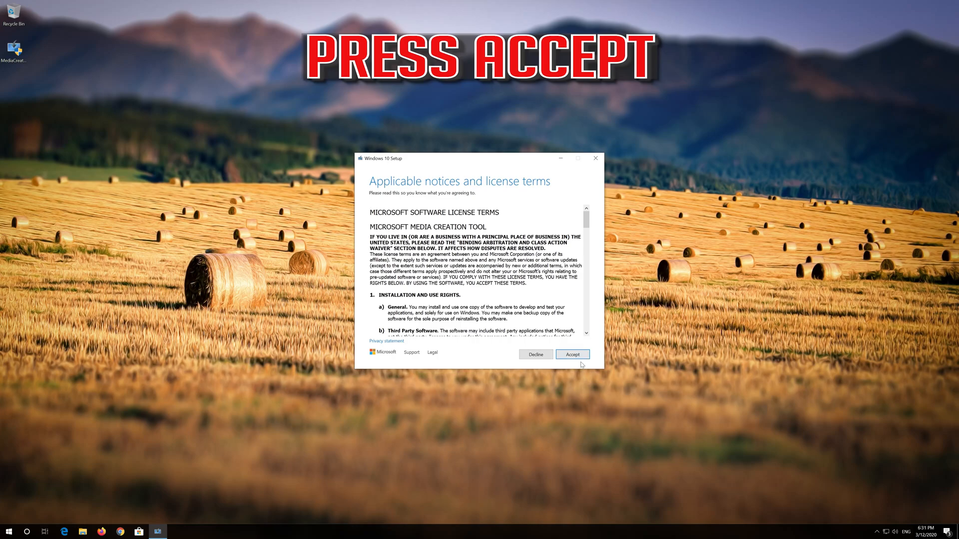
{"action": "left_click", "coordinate": [572, 354]}
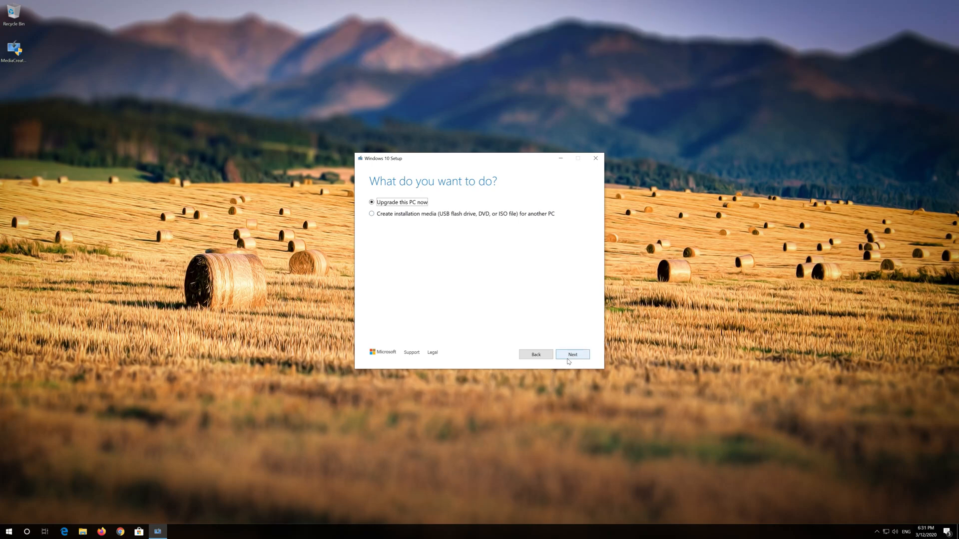
Continue with 'Upgrade this PC now', accept the terms and begin installing, keeping files and apps.
{"action": "left_click", "coordinate": [573, 354]}
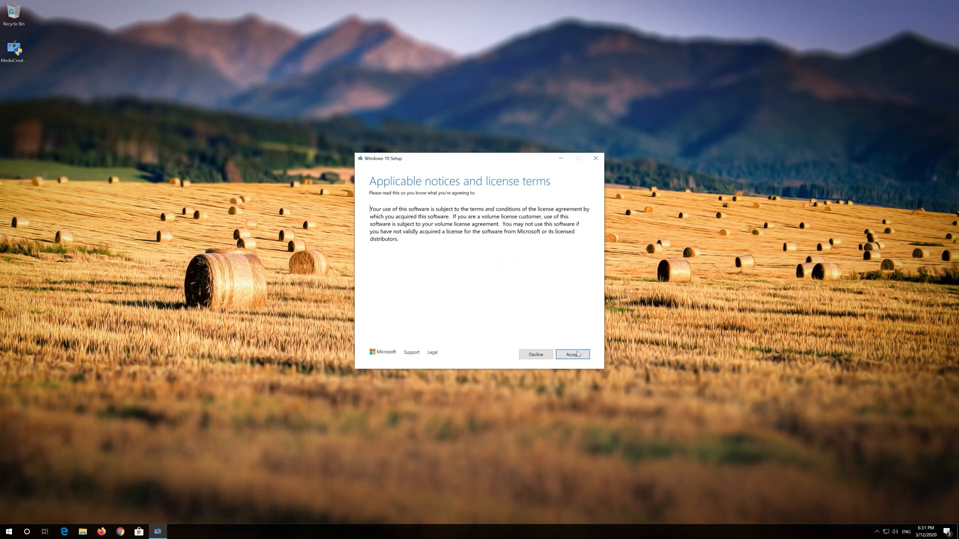
{"action": "left_click", "coordinate": [571, 355]}
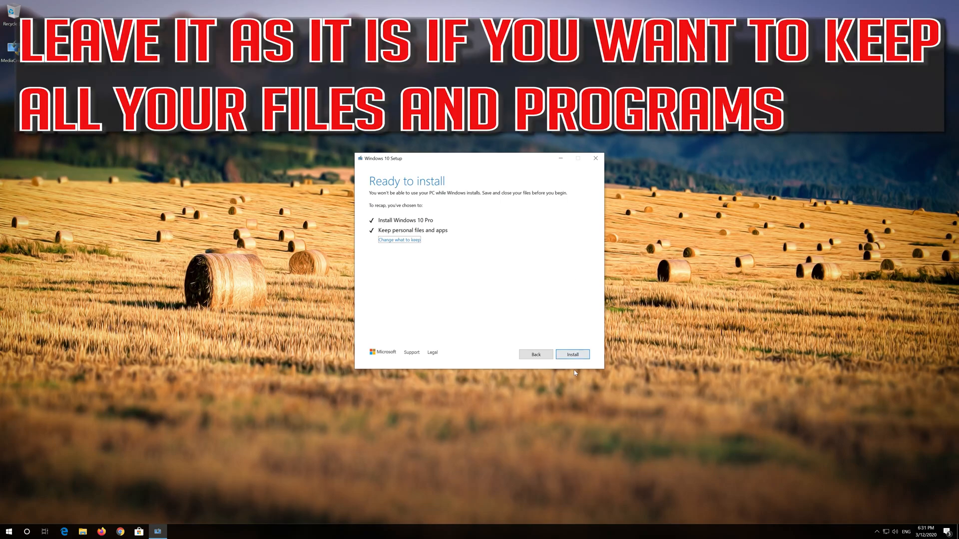
{"action": "left_click", "coordinate": [571, 354]}
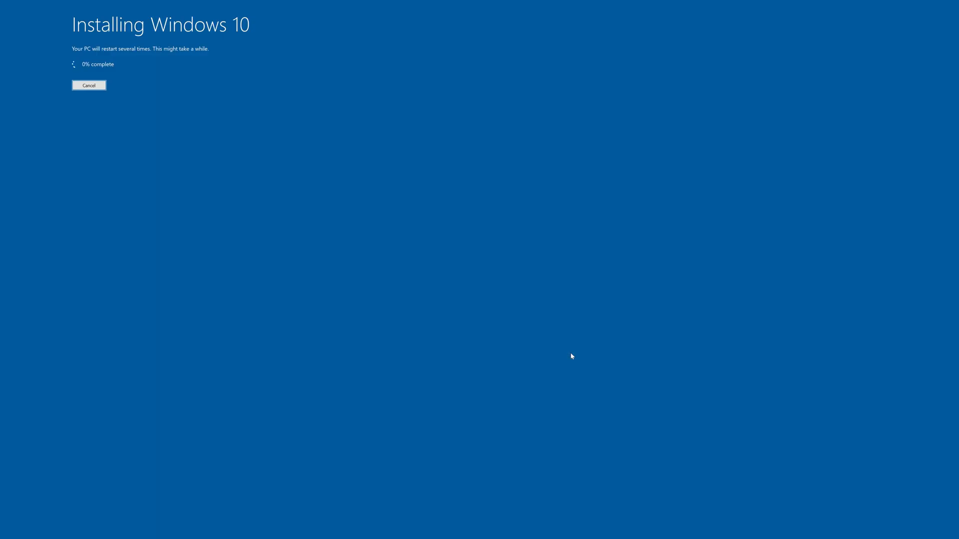